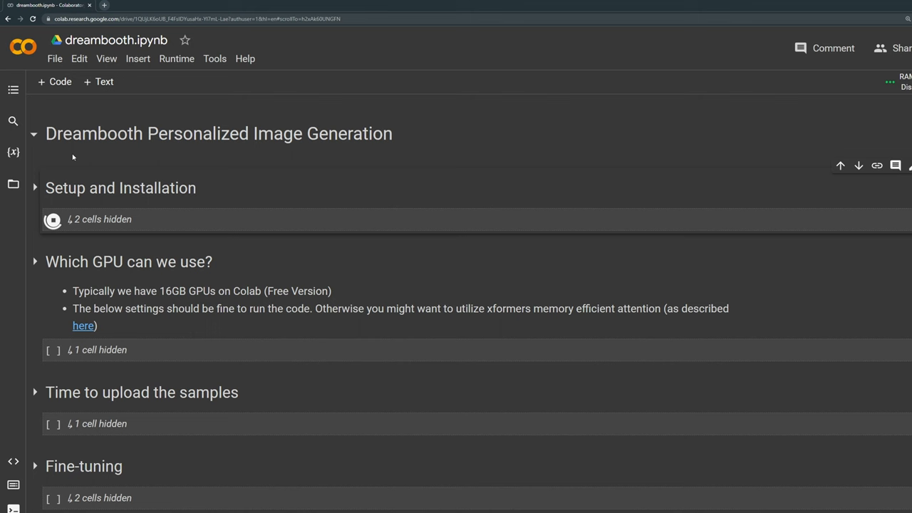
# - Expand Setup and Installation to watch the diffusers install, then show the Files sidebar
pyautogui.click(34, 187)
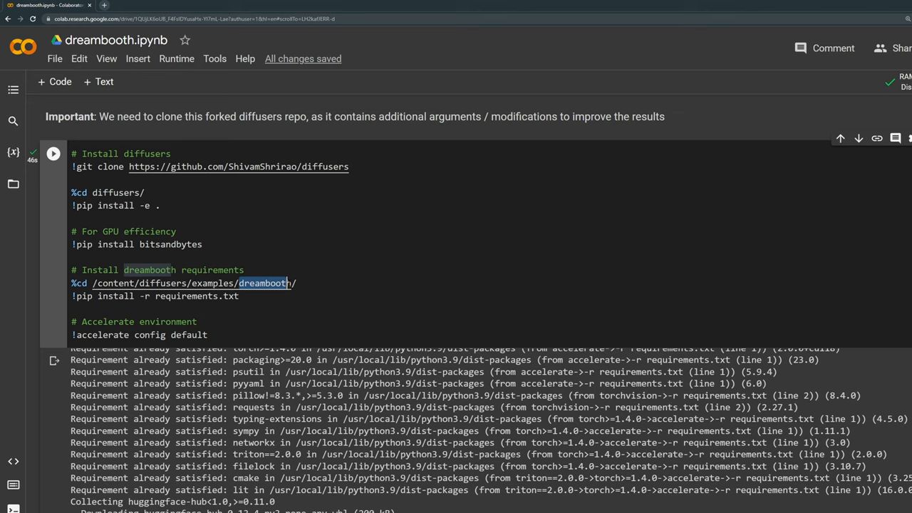
pyautogui.click(12, 184)
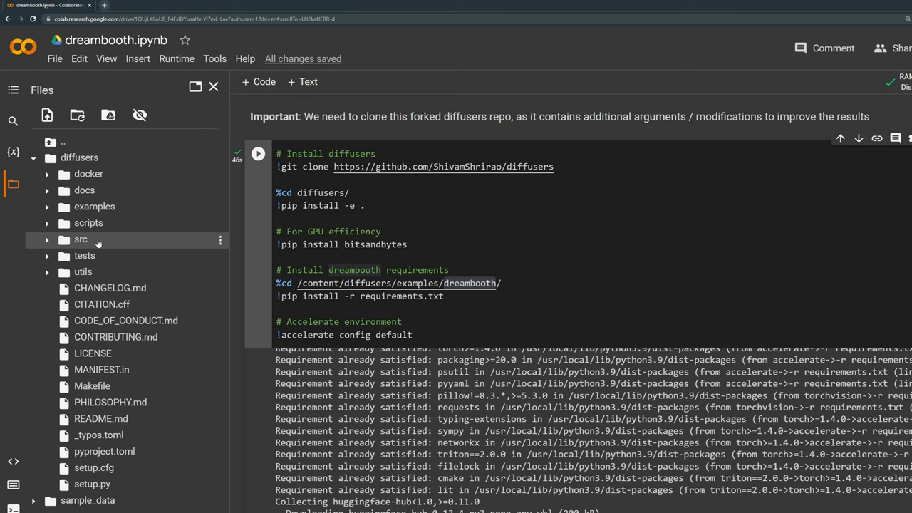
# - Browse diffusers/examples including dreambooth, then close the Files sidebar
pyautogui.click(94, 207)
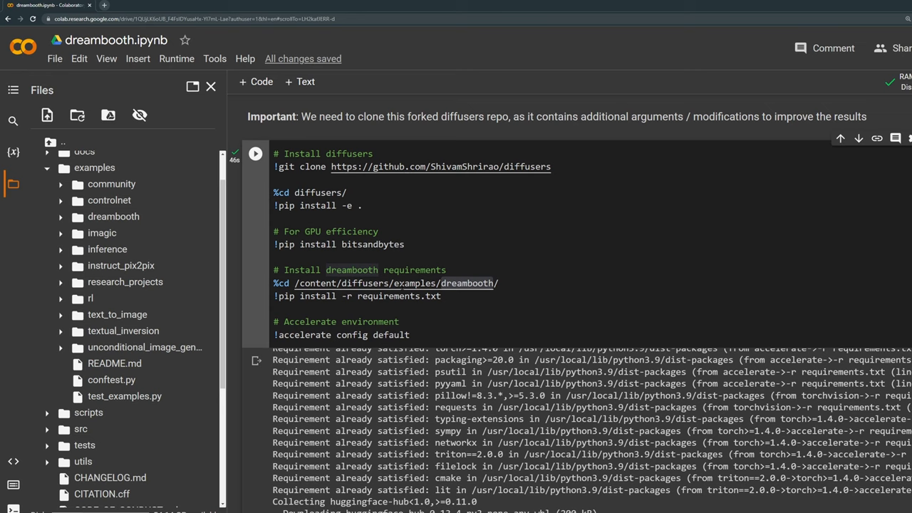
pyautogui.scroll(-3)
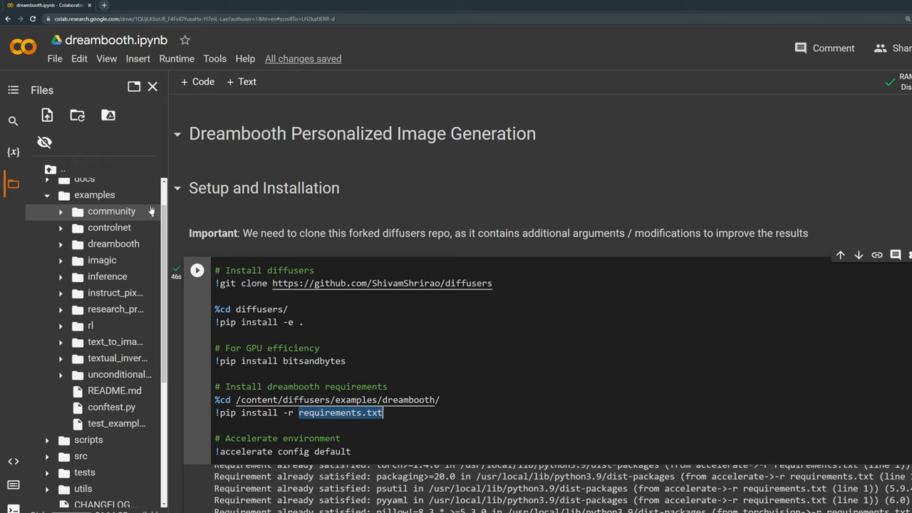
pyautogui.click(153, 86)
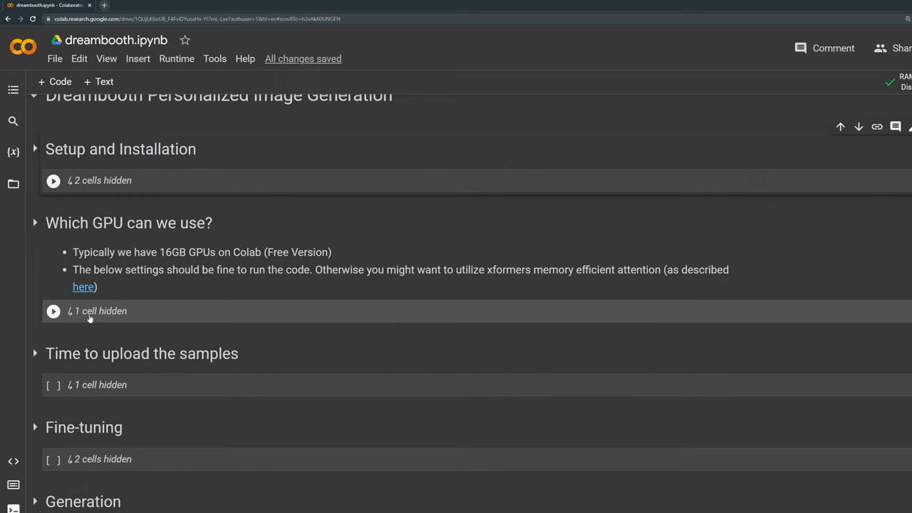
# - Run nvidia-smi showing a Tesla T4 with 15360MiB and open the dreambooth README link
pyautogui.click(54, 311)
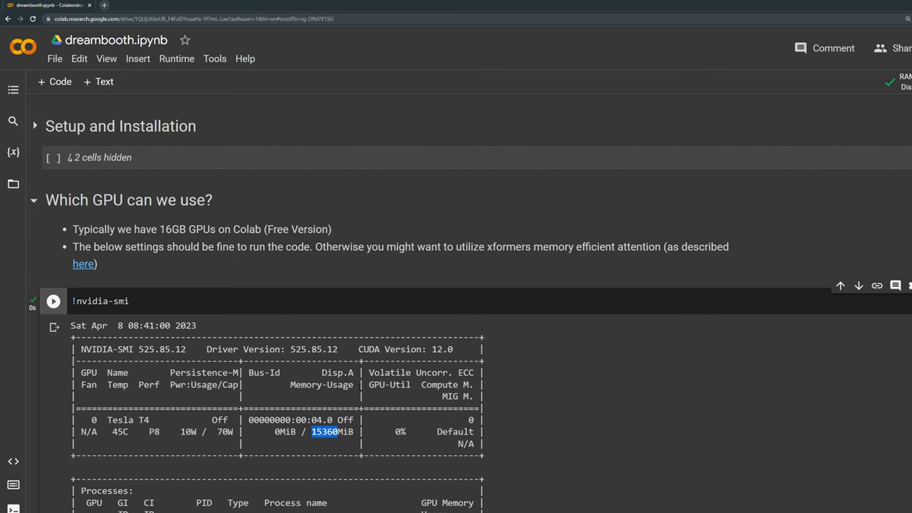
pyautogui.scroll(3)
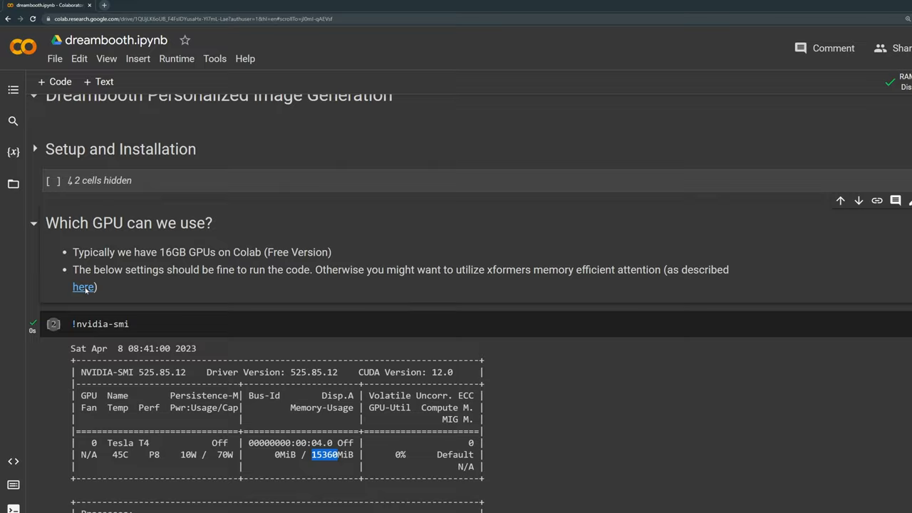
pyautogui.click(82, 287)
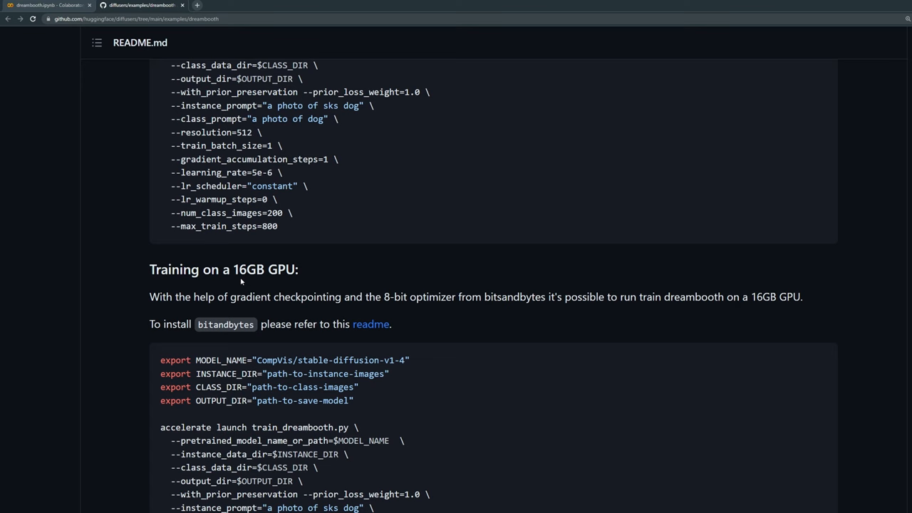
# - Read the README's 16GB and 12GB GPU training notes, then return to Colab
pyautogui.scroll(-3)
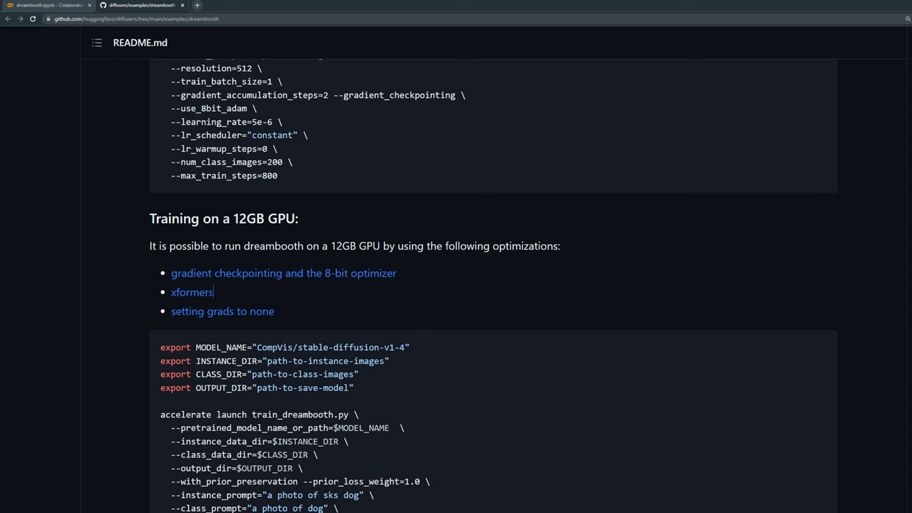
pyautogui.click(46, 5)
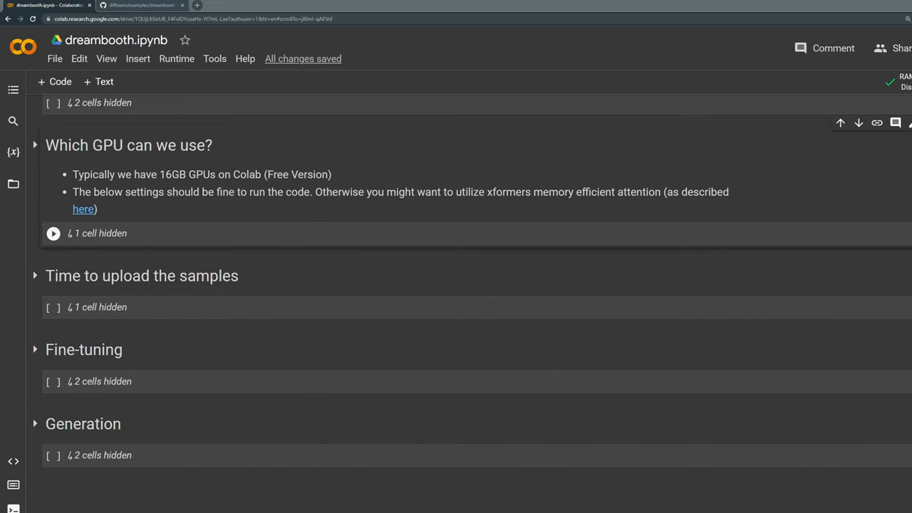
# - Upload the sample photos, including leo.jpg and leonardo.jpg, into the images folder
pyautogui.click(34, 275)
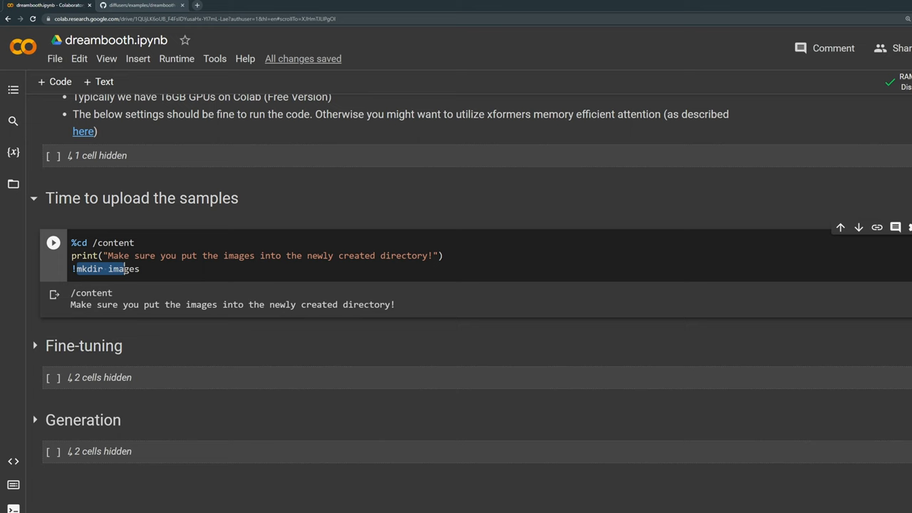
pyautogui.click(13, 184)
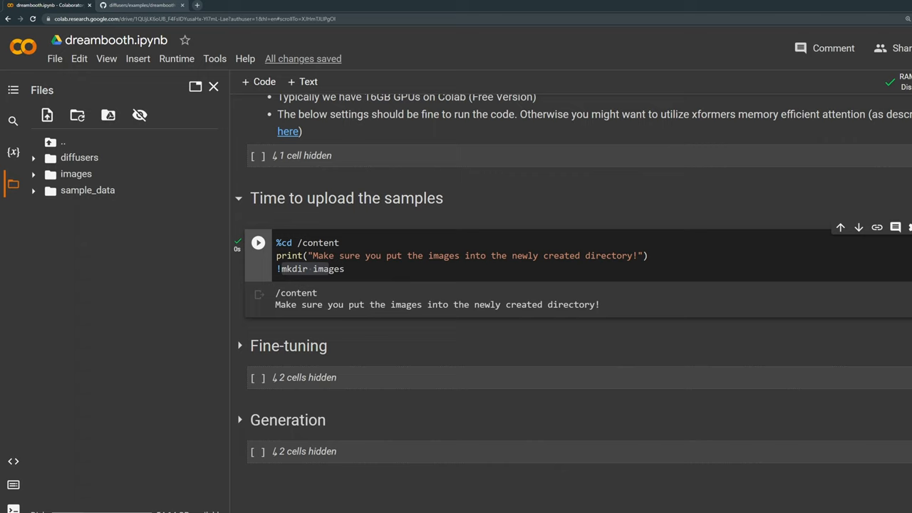
pyautogui.click(258, 243)
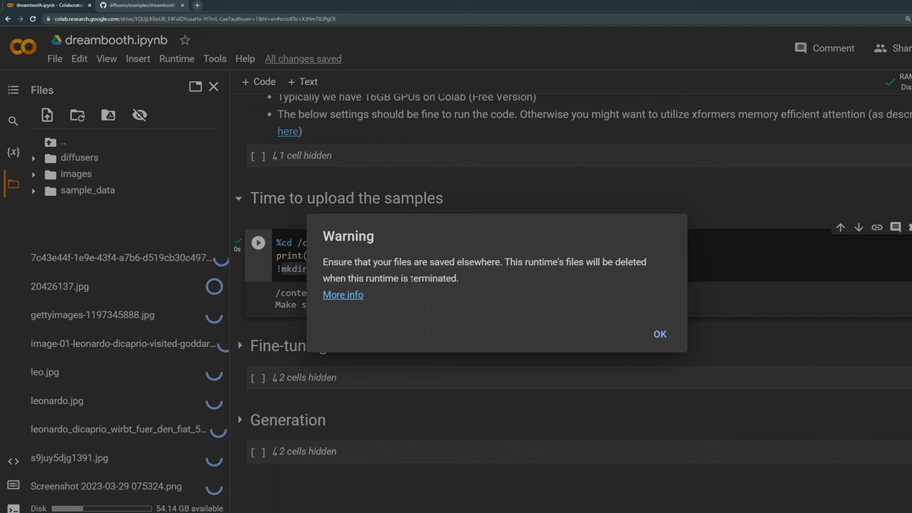
pyautogui.click(659, 334)
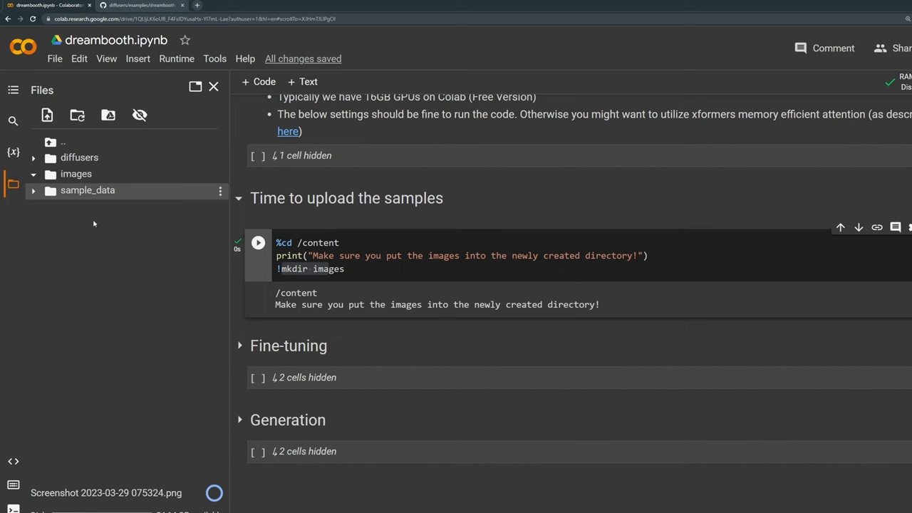
pyautogui.click(76, 173)
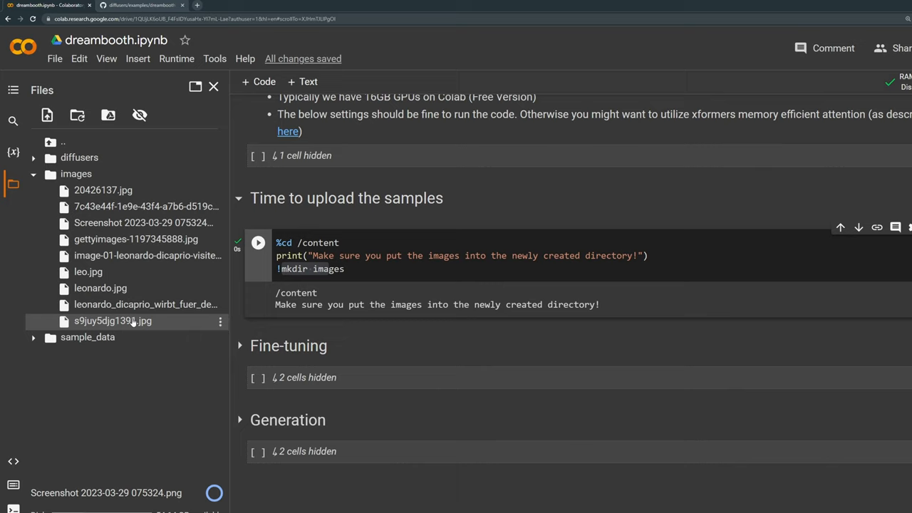
pyautogui.click(213, 86)
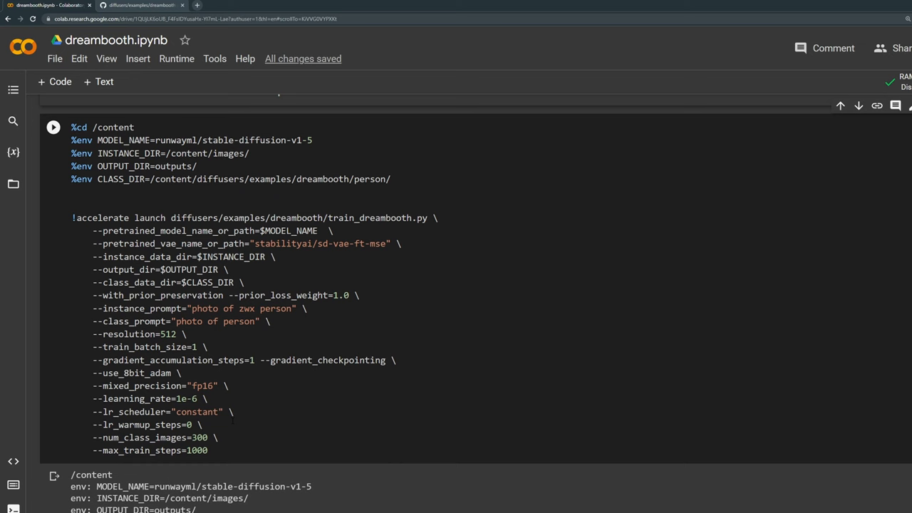
pyautogui.doubleClick(377, 217)
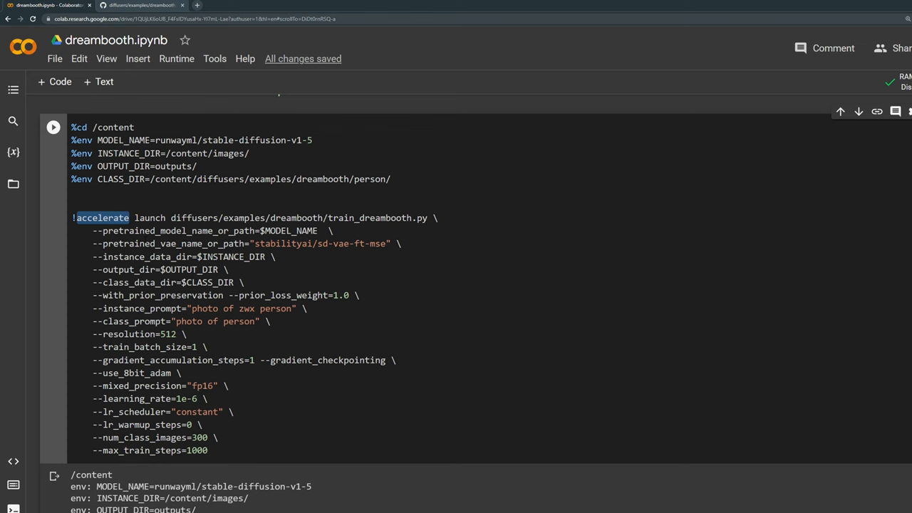
pyautogui.scroll(3)
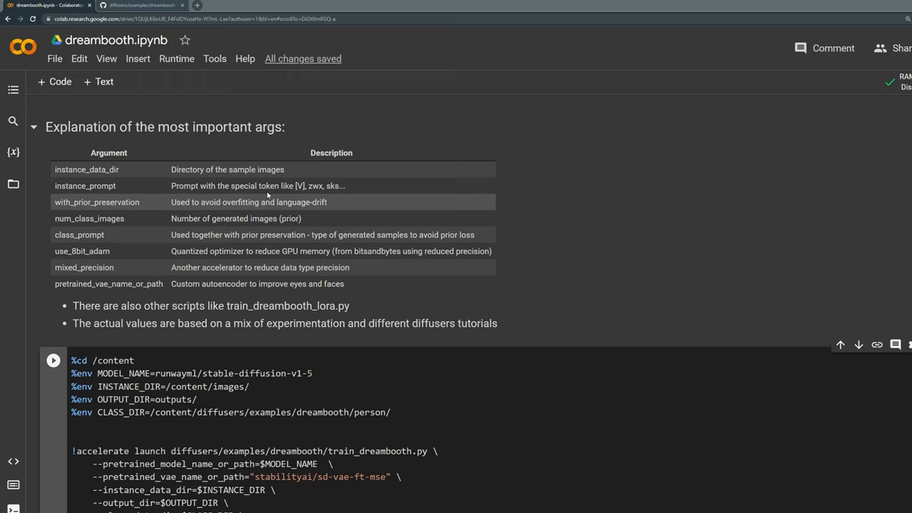
pyautogui.doubleClick(86, 169)
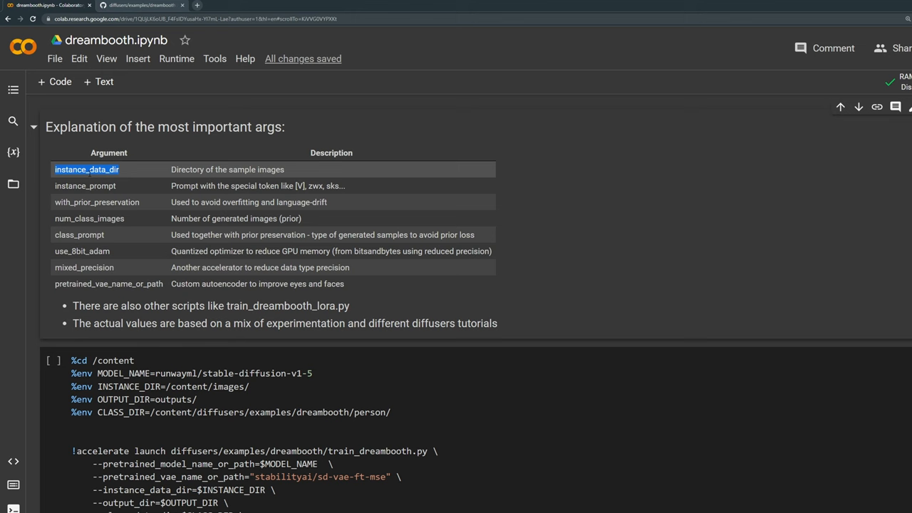
pyautogui.scroll(-3)
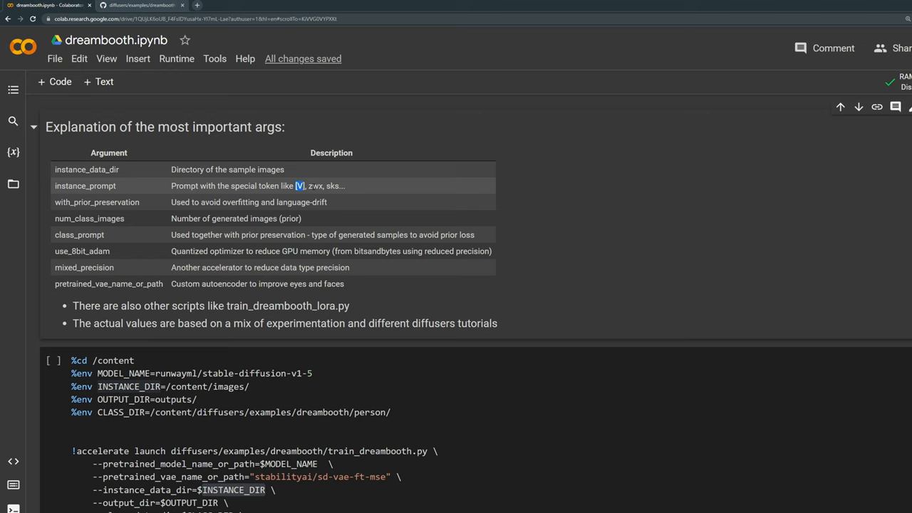
pyautogui.scroll(-3)
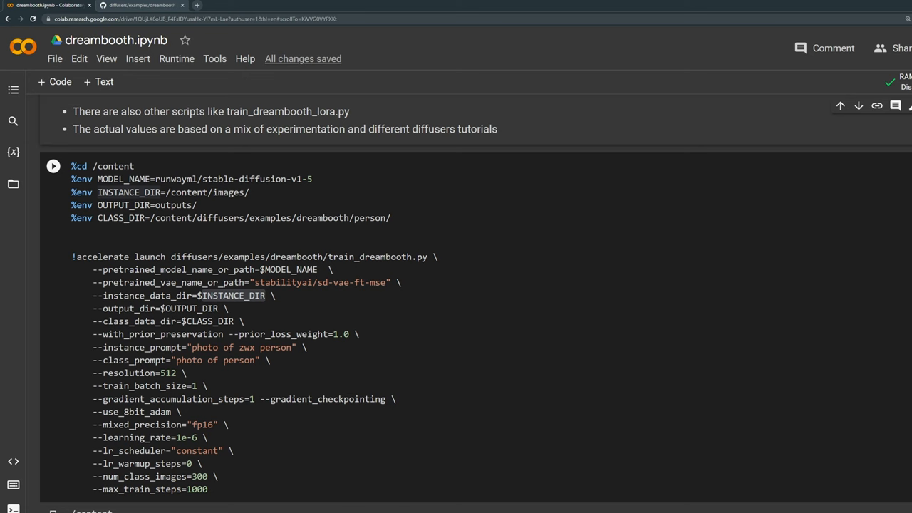
pyautogui.scroll(3)
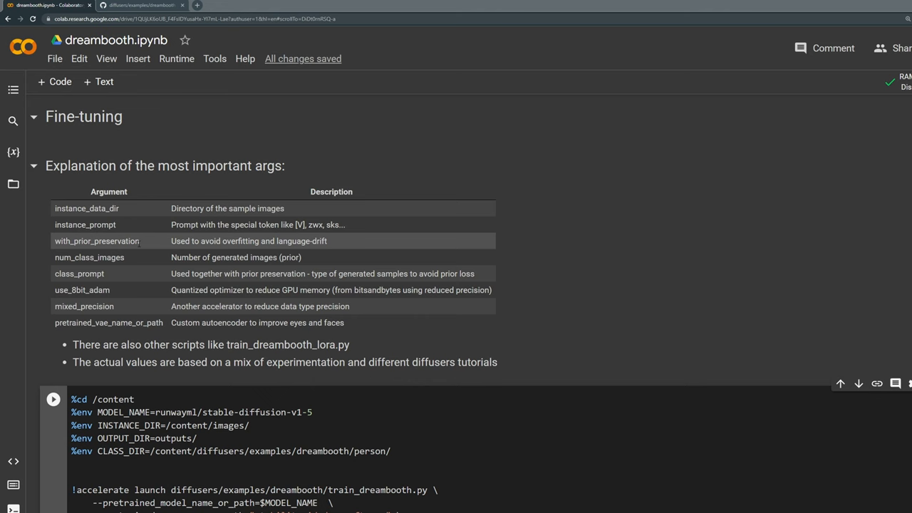
pyautogui.scroll(-3)
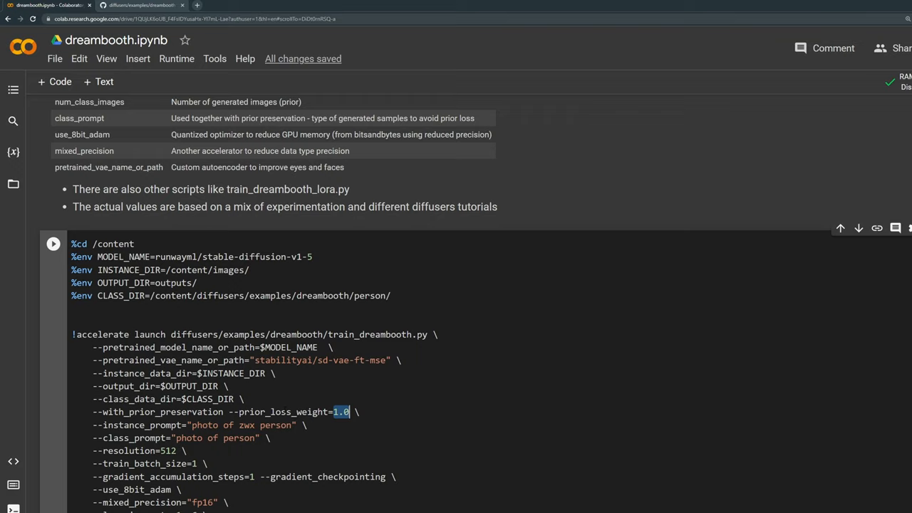
pyautogui.scroll(3)
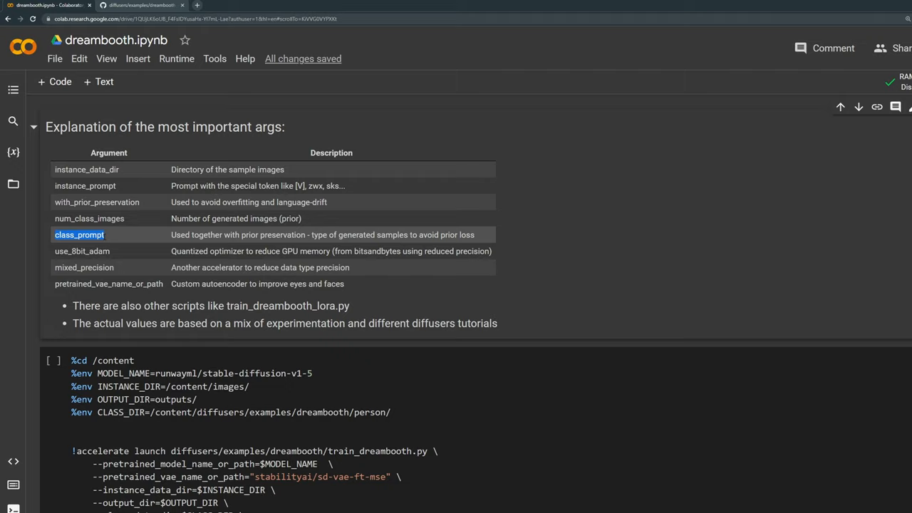
pyautogui.scroll(-3)
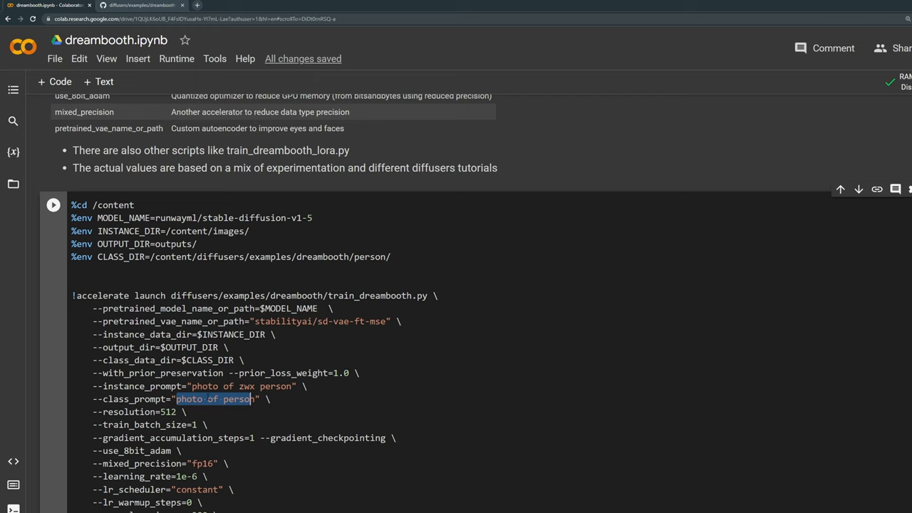
pyautogui.scroll(-3)
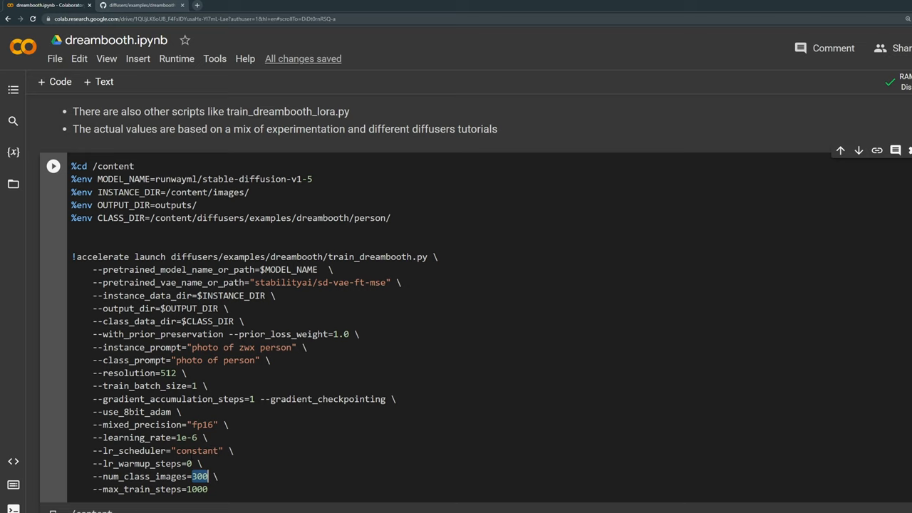
pyautogui.scroll(3)
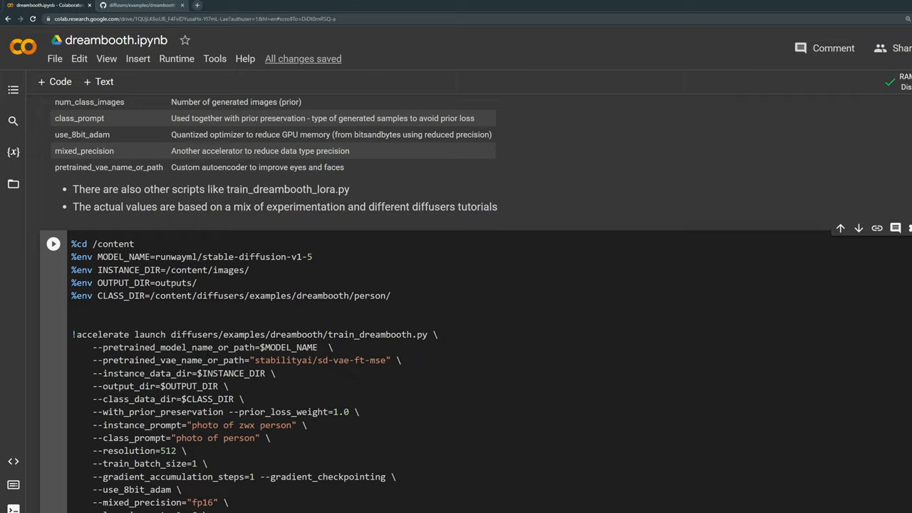
pyautogui.scroll(3)
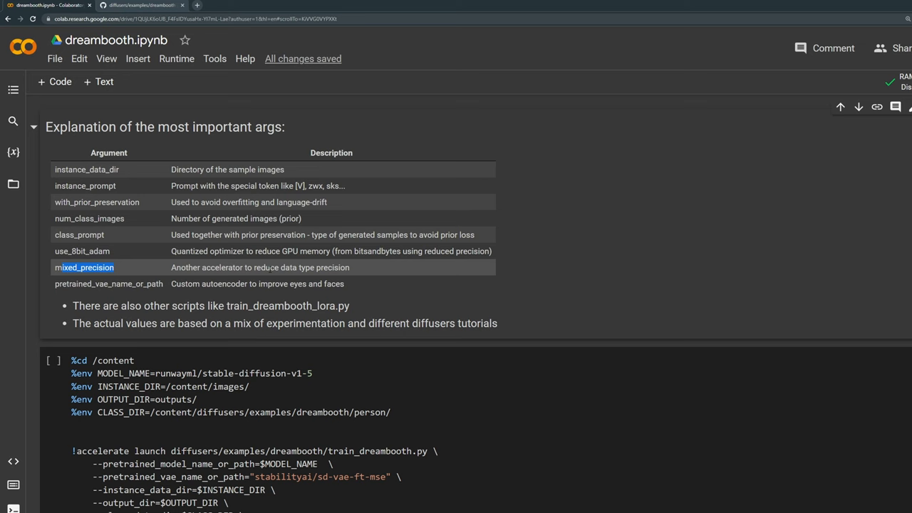
pyautogui.scroll(-3)
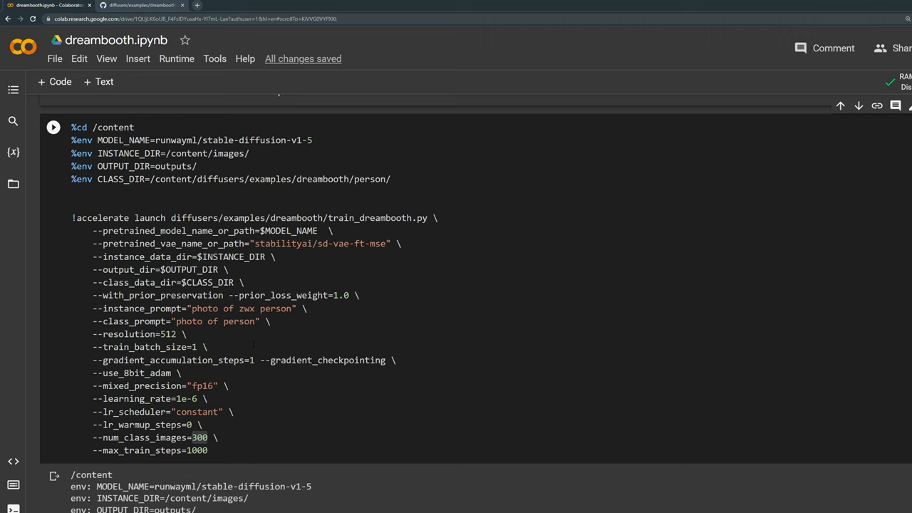
pyautogui.moveTo(93, 373); pyautogui.dragTo(229, 385)
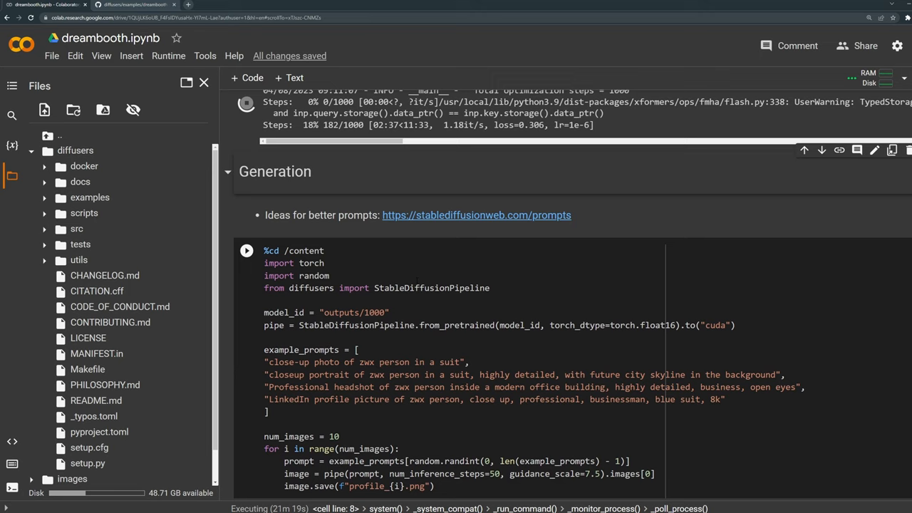
# - Run the Generation cell and follow its 50-step progress bars per profile image
pyautogui.doubleClick(373, 312)
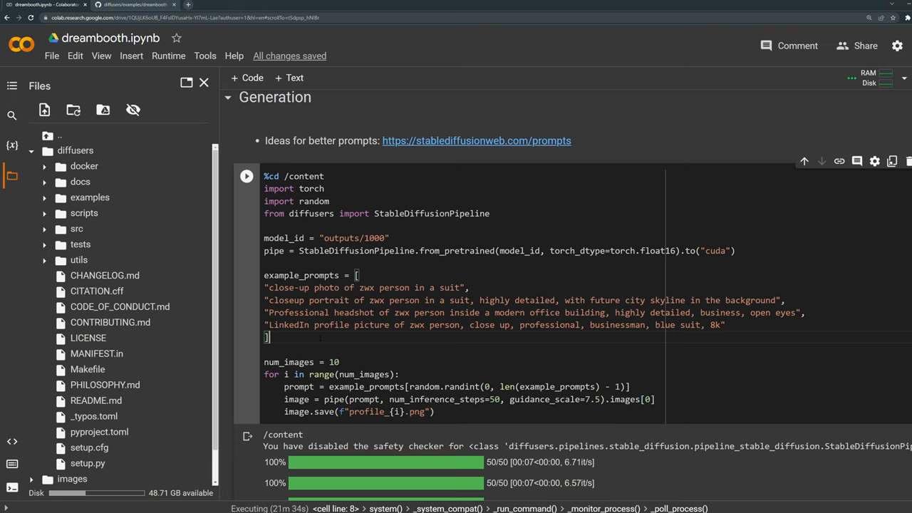
pyautogui.scroll(-3)
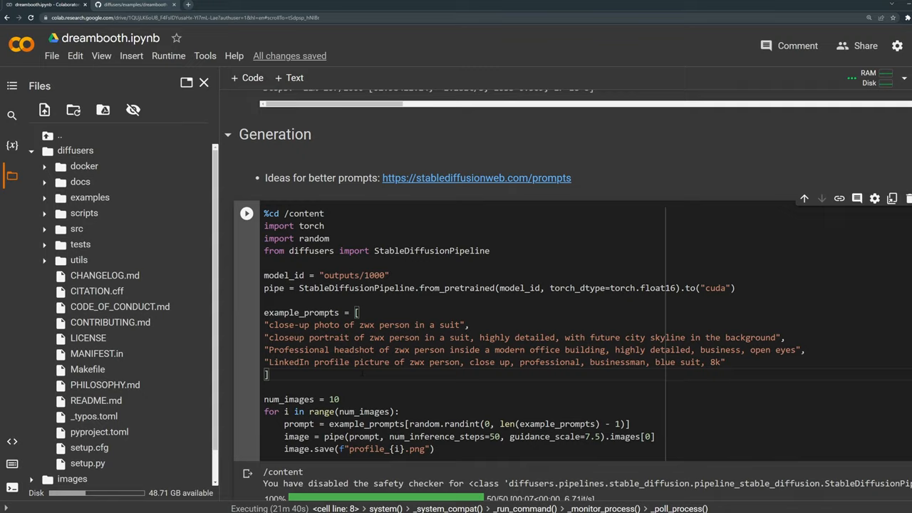